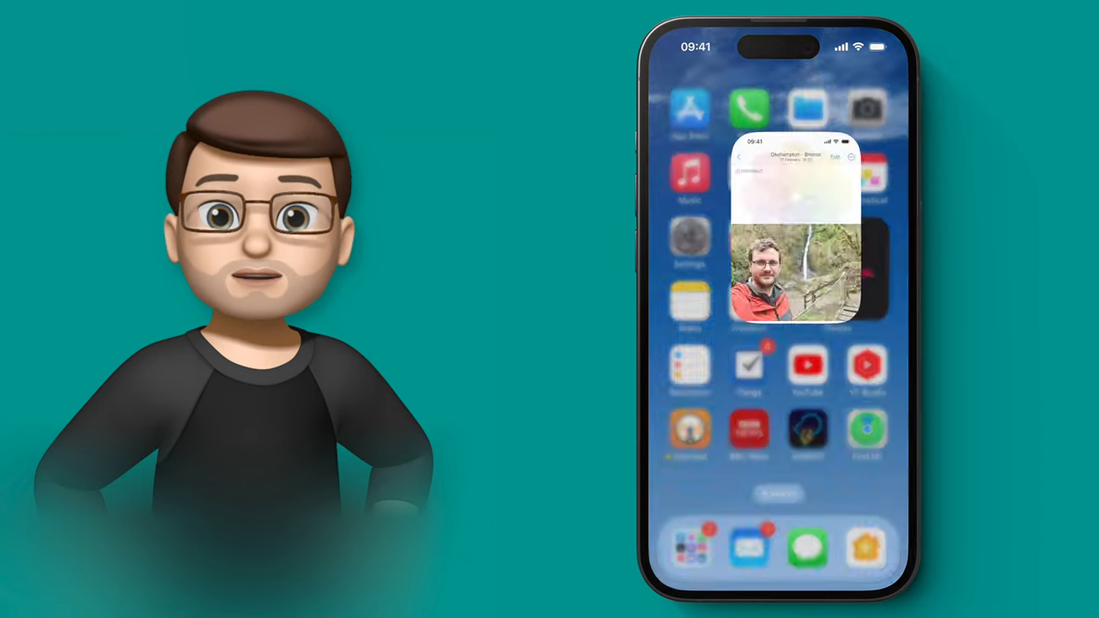
Step: Open the waterfall selfie from the library and enter editing mode
click(793, 271)
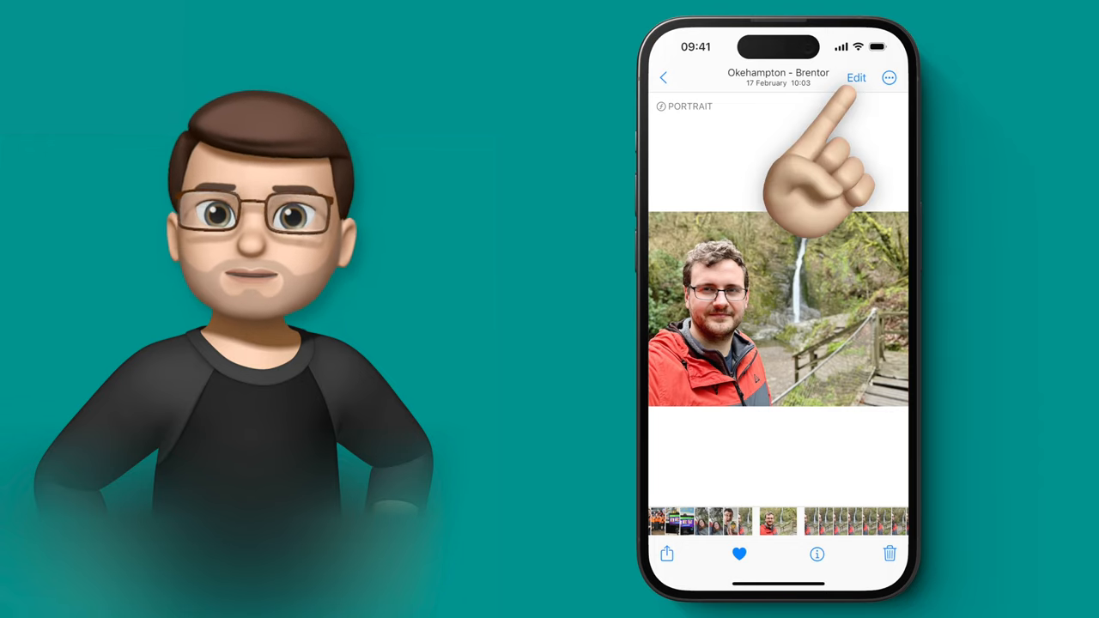
click(855, 79)
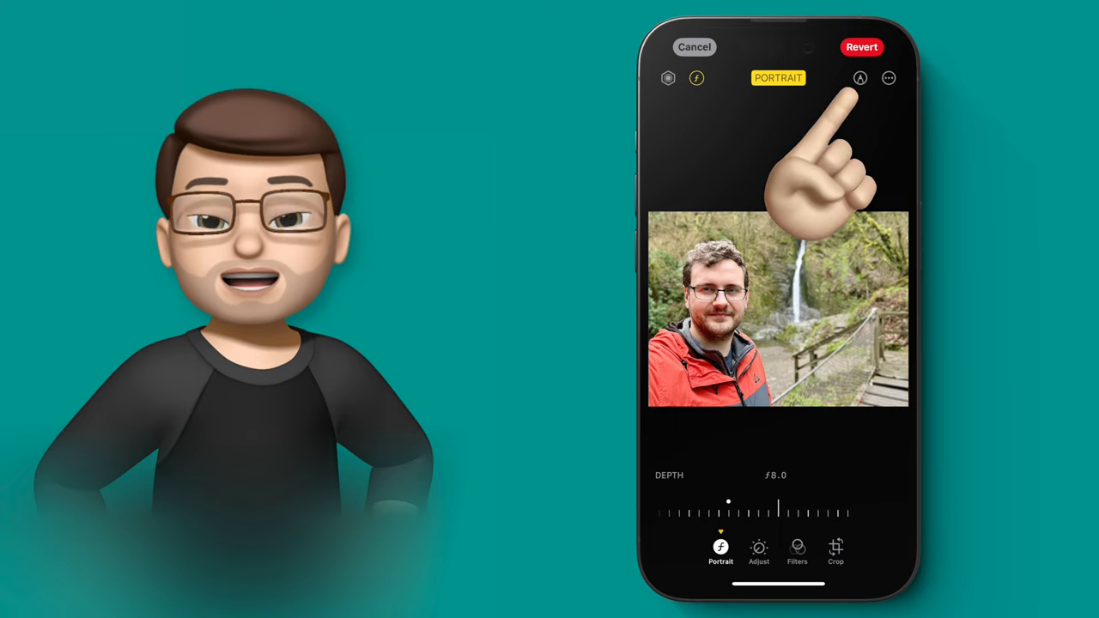
Step: Switch to Markup and bring up the add menu with sticker choices
click(860, 79)
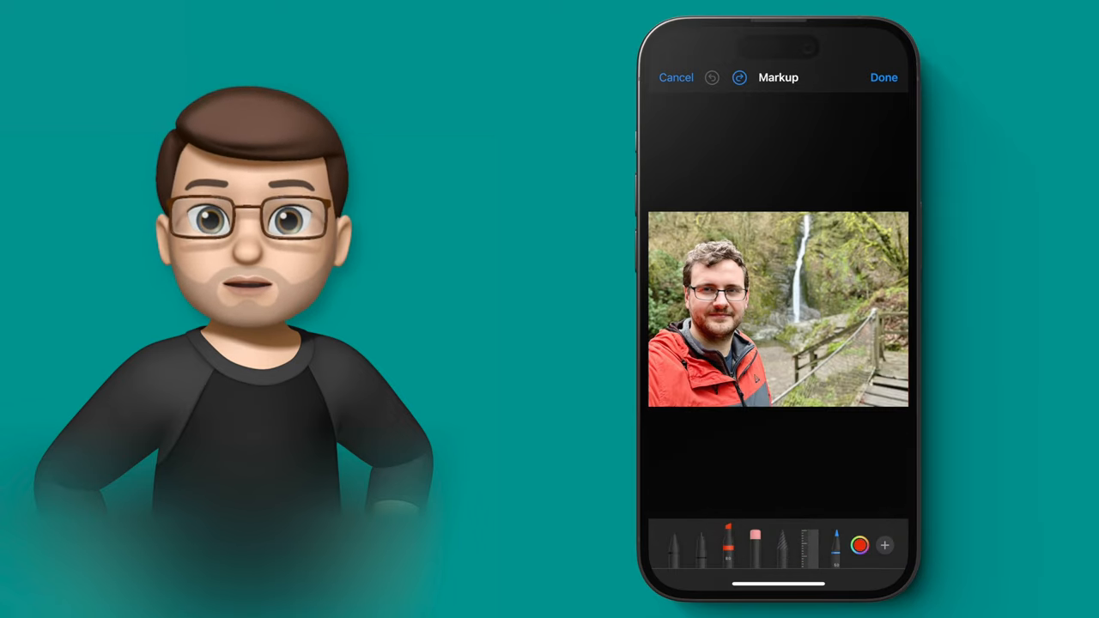
click(884, 546)
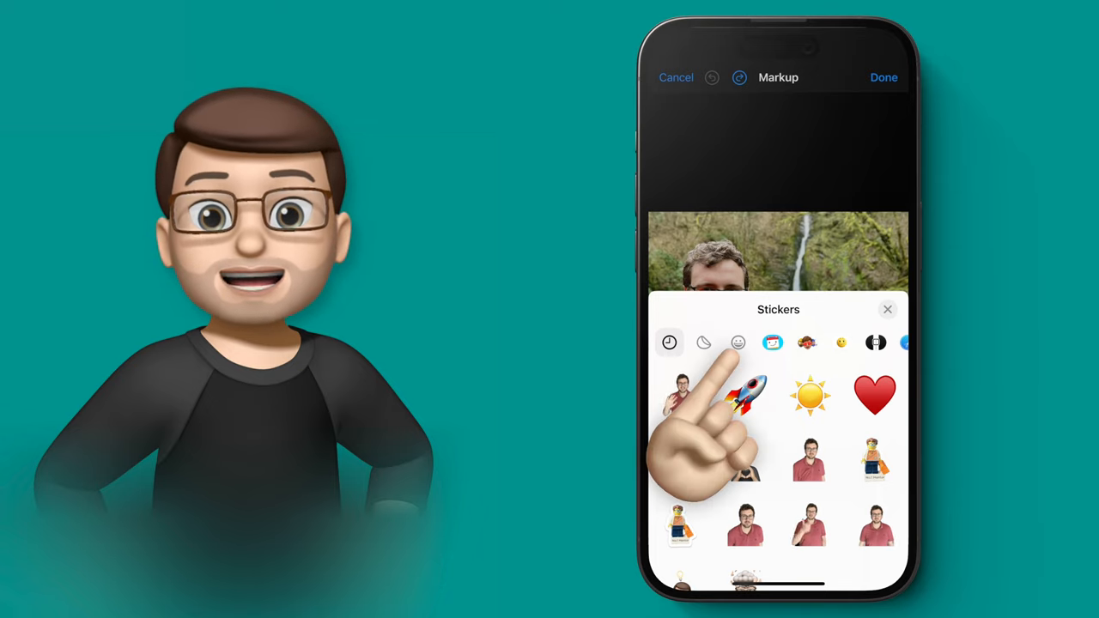
Step: Place a cloud emoji sticker above the waterfall and reopen the sticker picker
click(738, 343)
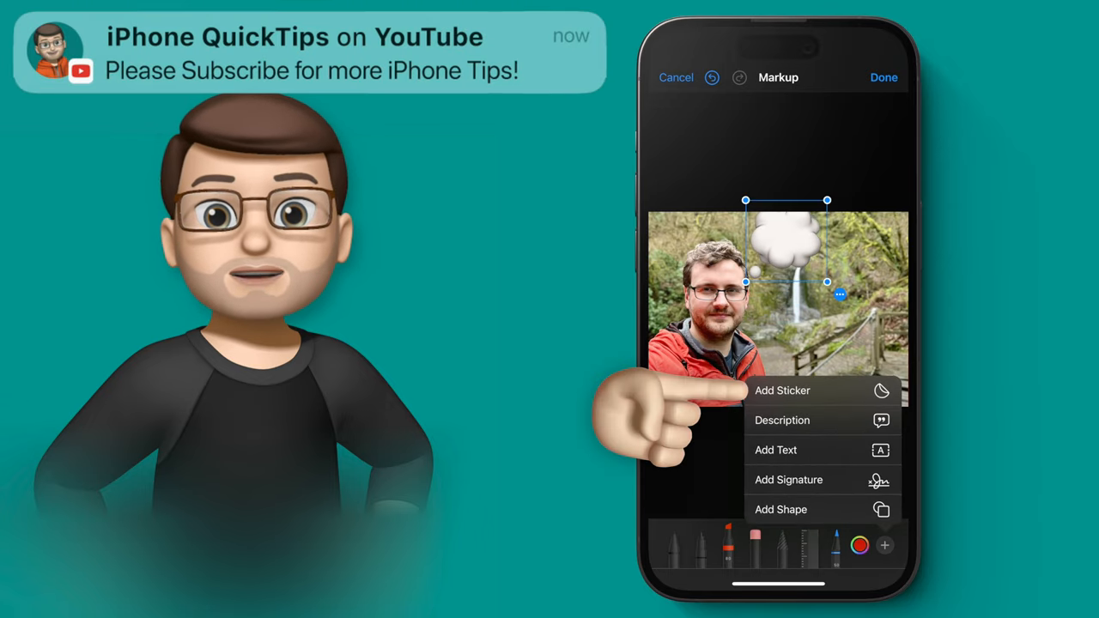
click(783, 390)
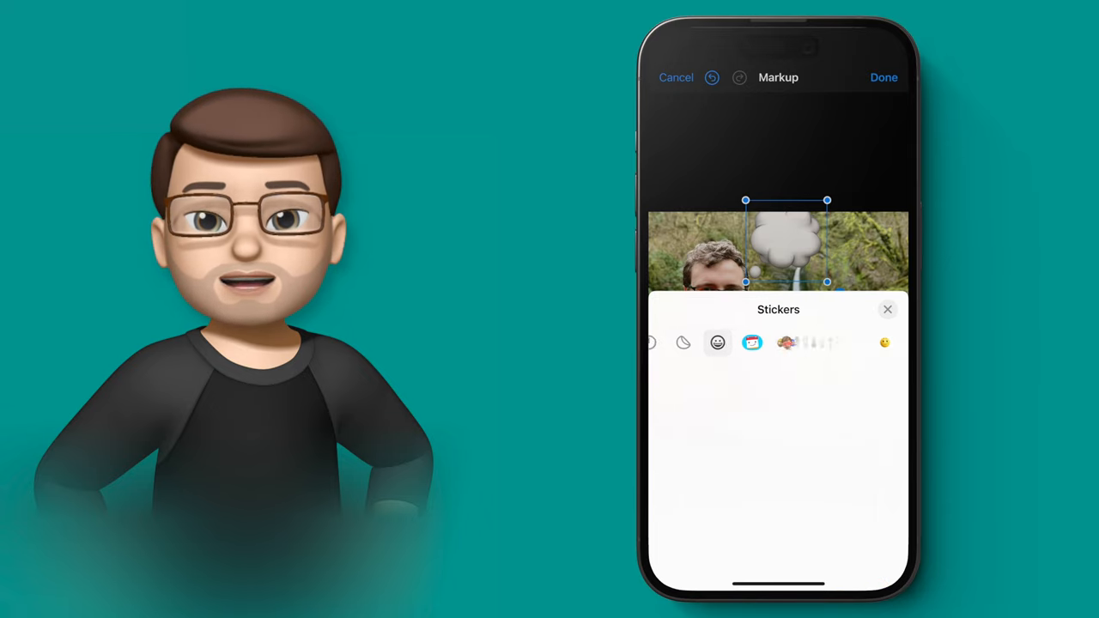
Step: Choose a Memoji head sticker and position it over the man's face
click(752, 344)
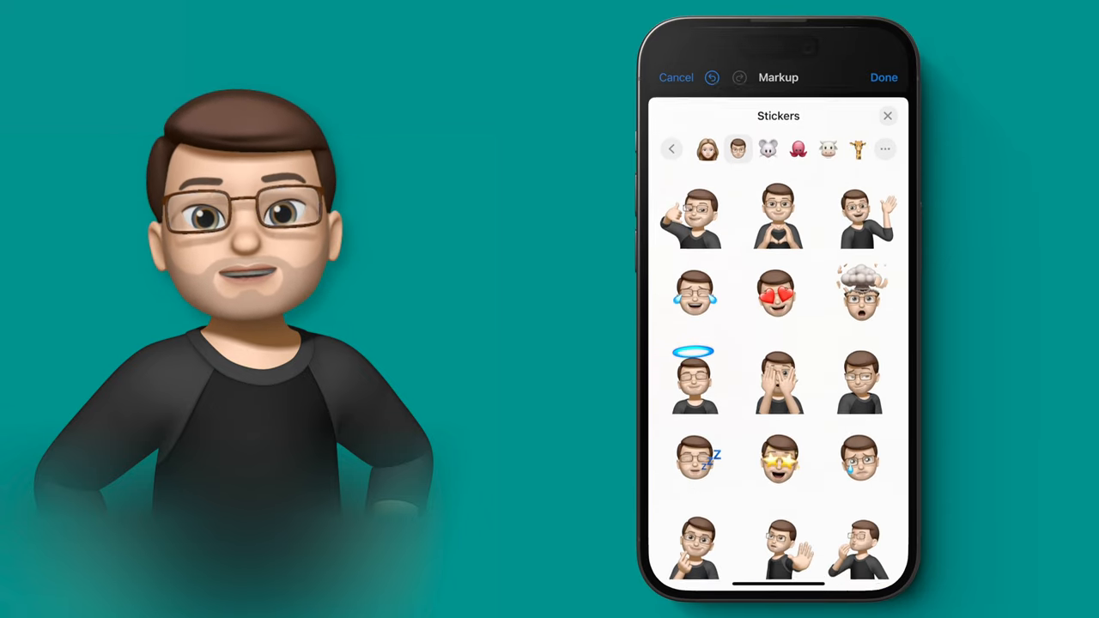
scroll(down, 3)
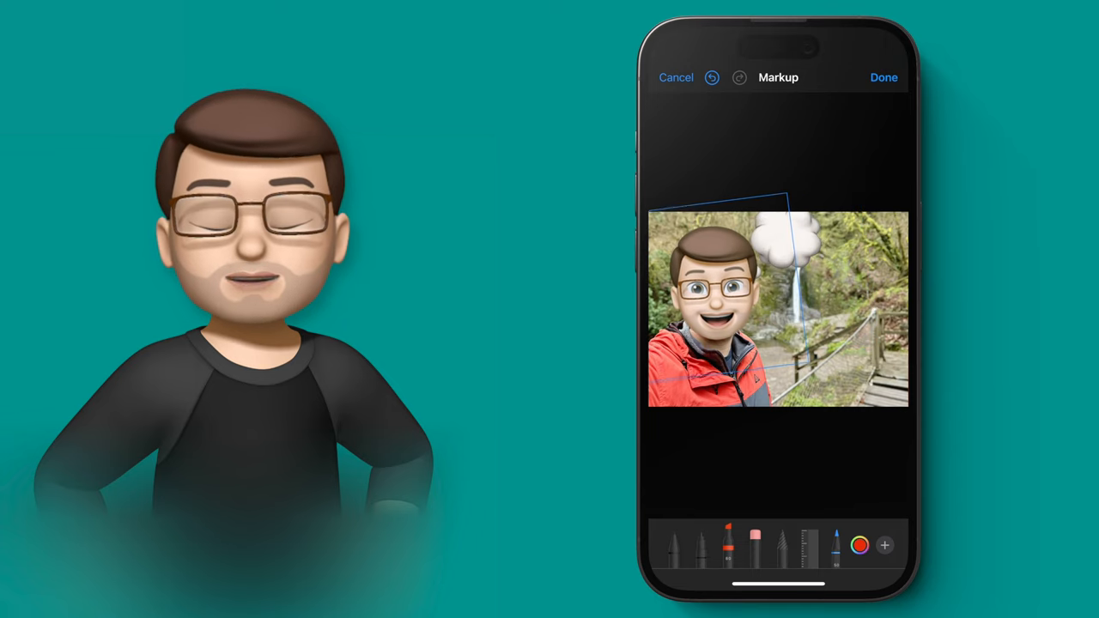
Step: Finish Markup, apply the black-and-white Noir filter and save the edited photo
click(882, 77)
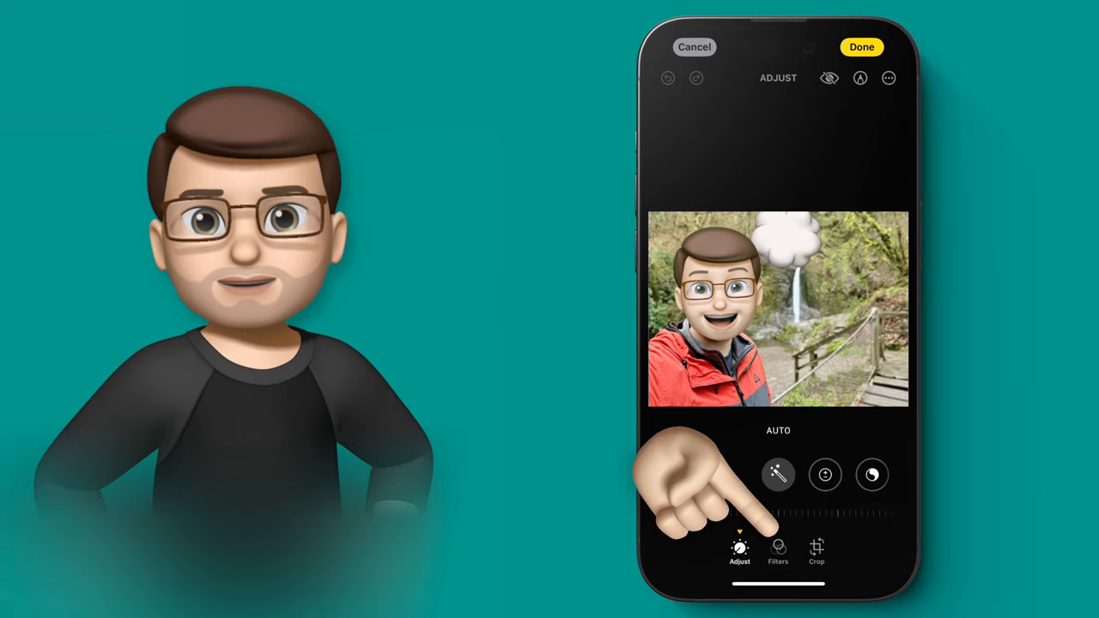
click(776, 549)
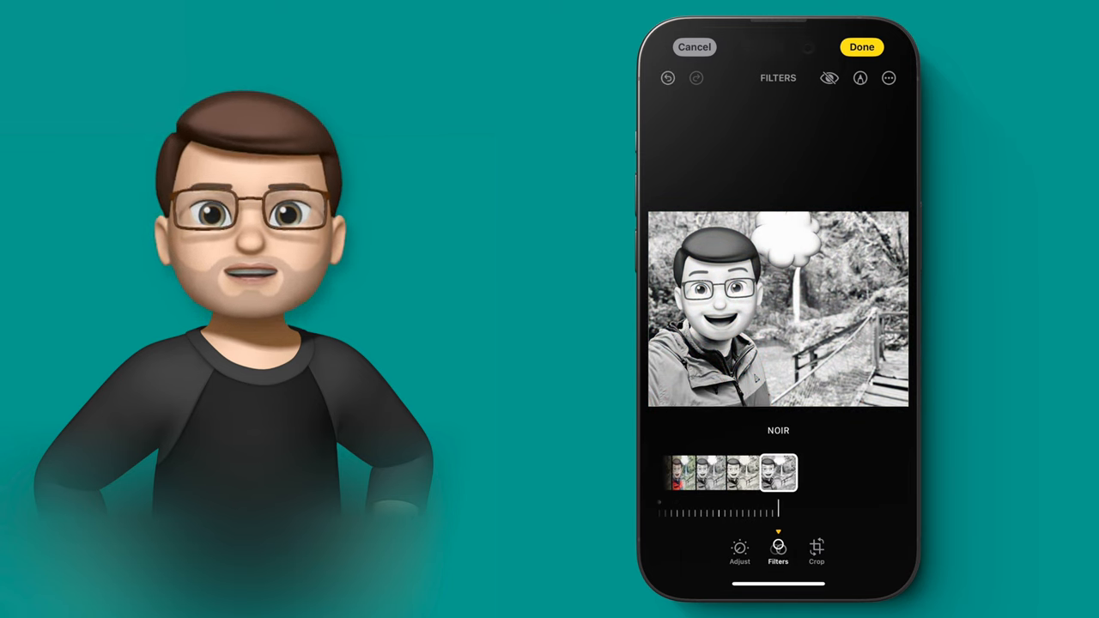
click(861, 46)
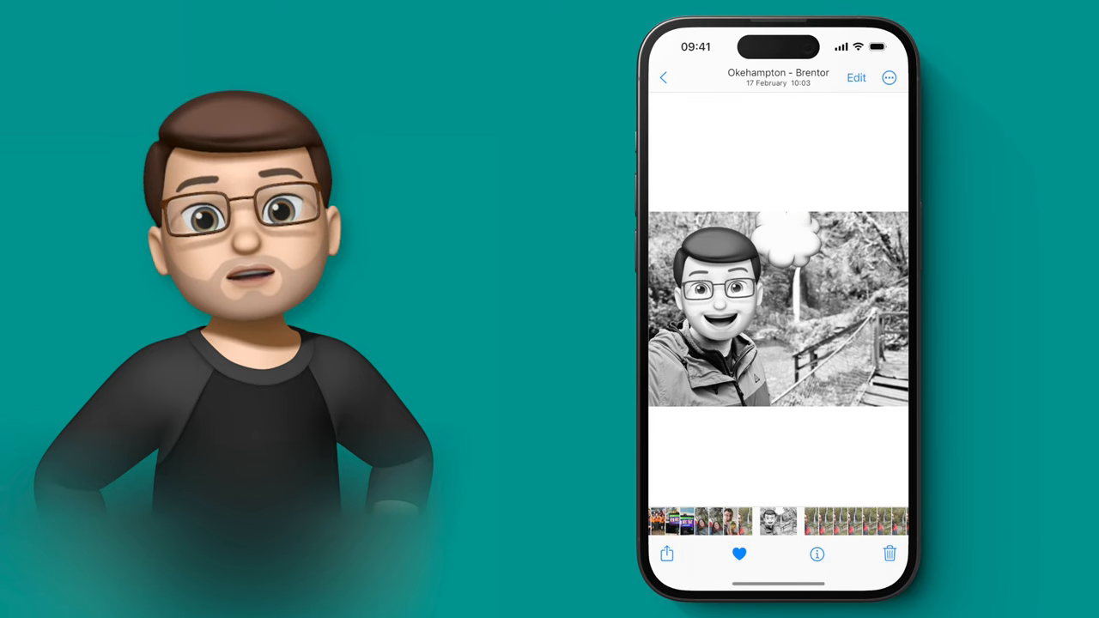
click(889, 77)
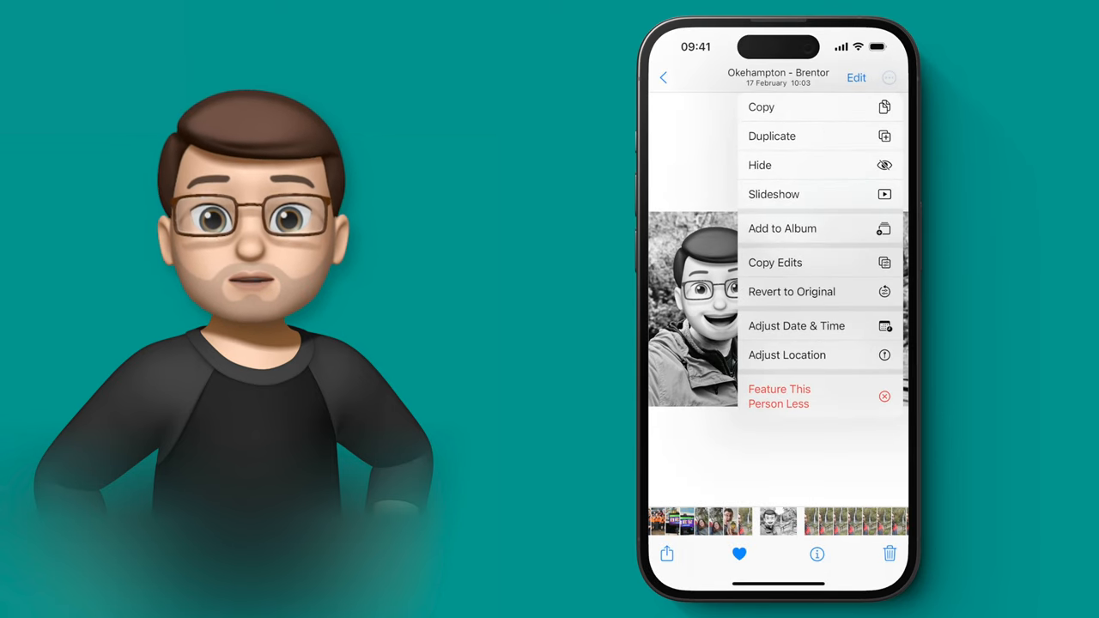